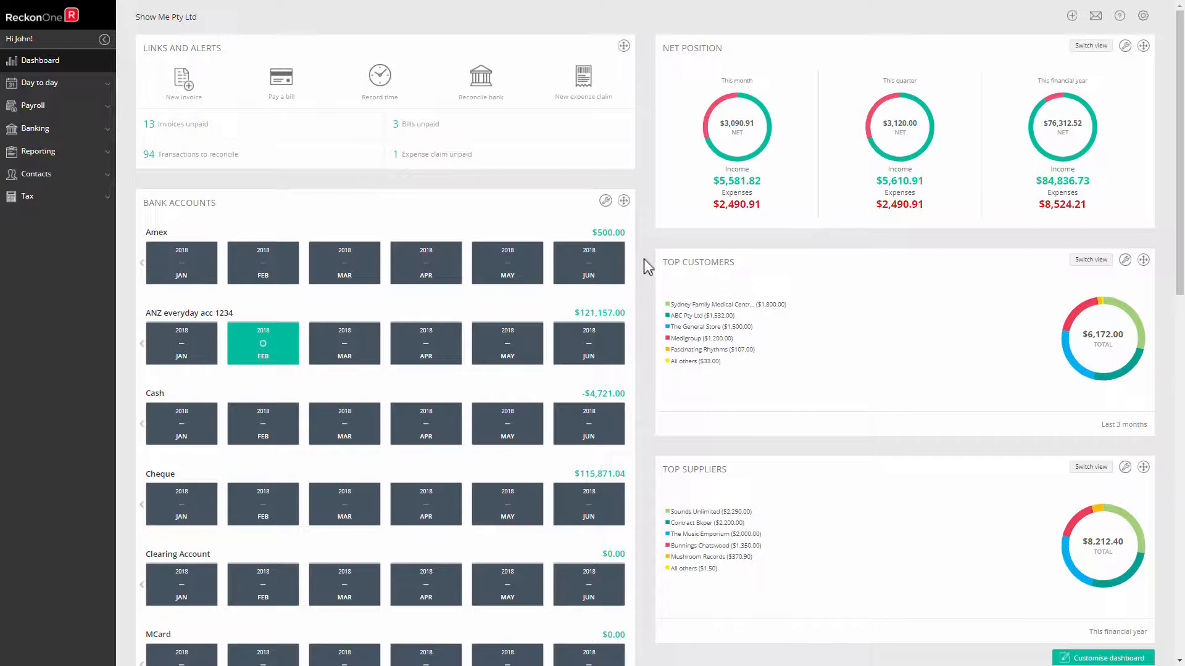
- Open the book's Settings page from the gear menu
click(1143, 15)
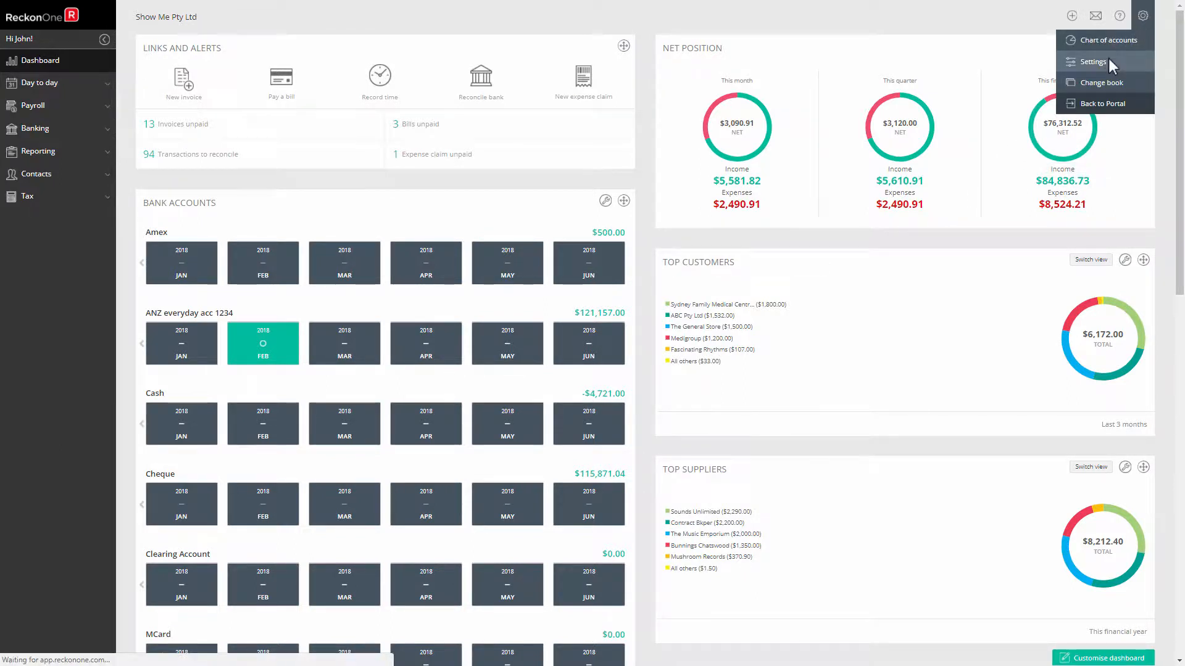
click(1090, 62)
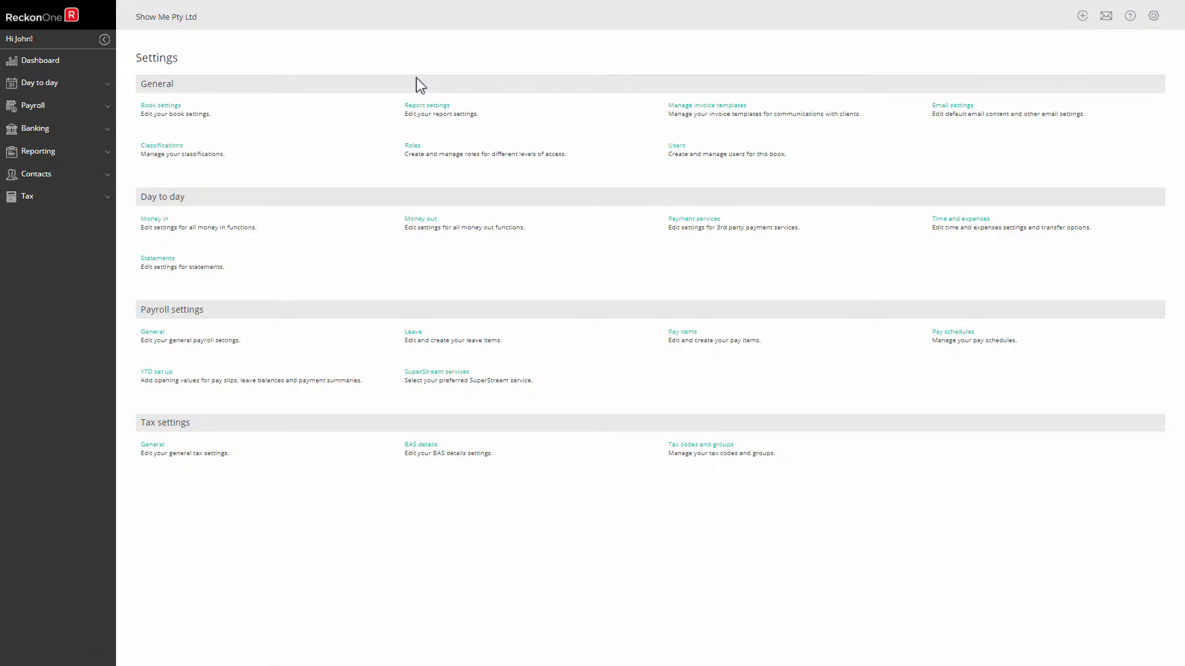
mouse_move(200, 145)
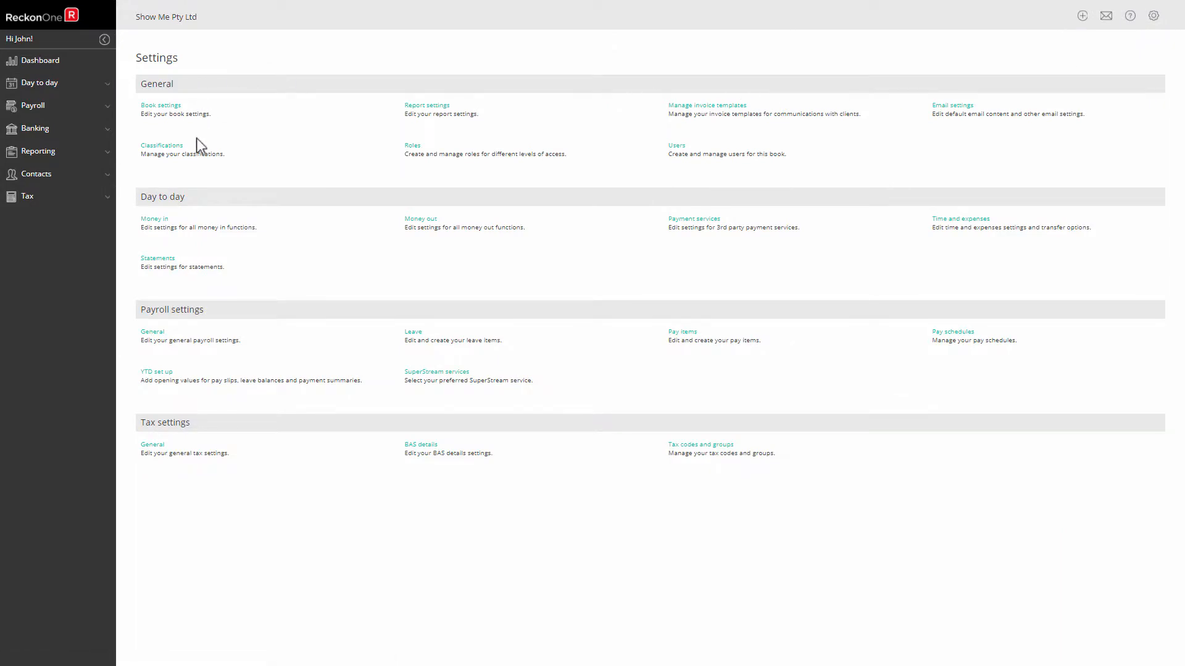
- Open the Classifications list under General settings
click(161, 145)
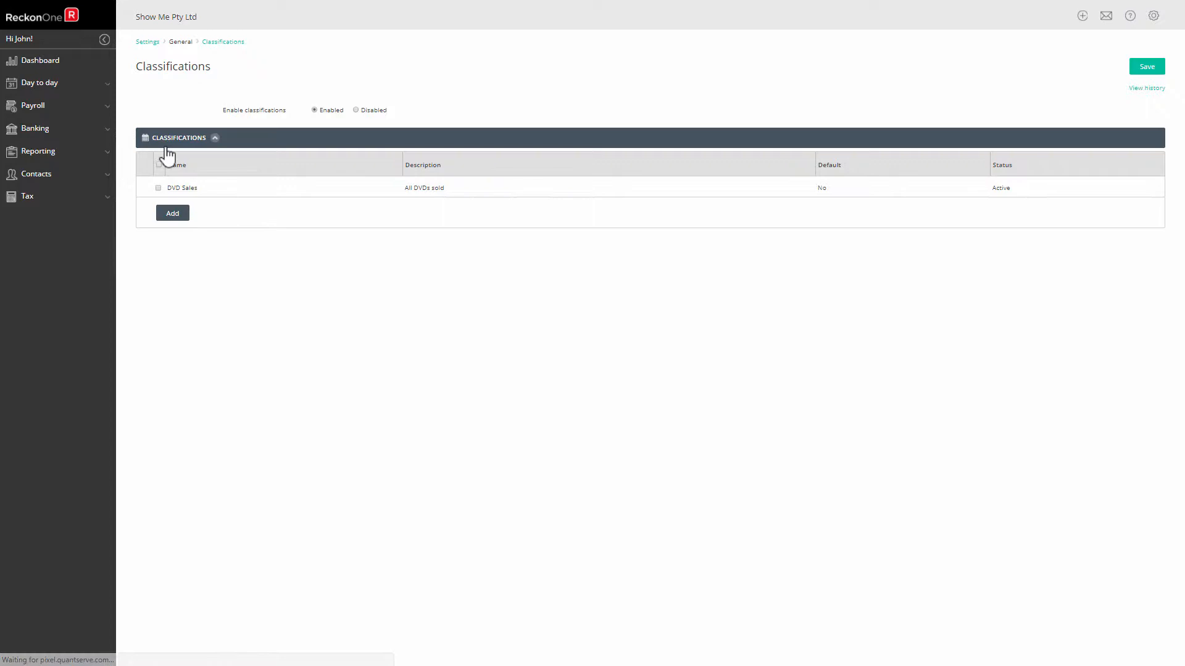
mouse_move(244, 122)
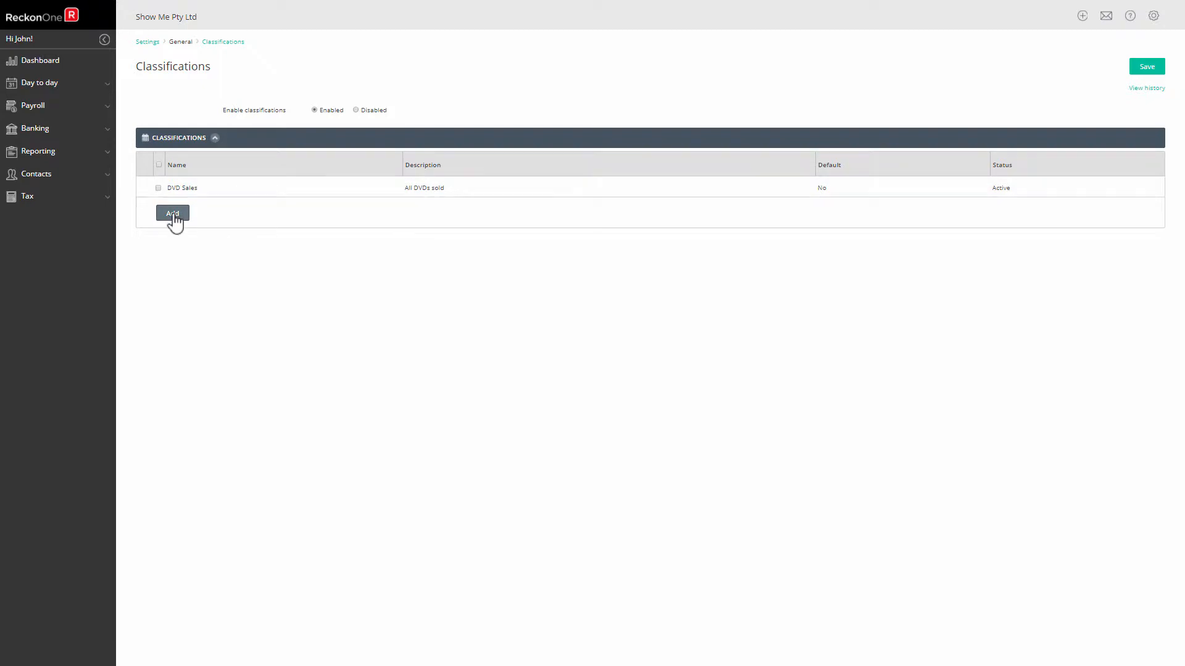
- Add a Bistro classification described as Restaurant sales and save it
click(172, 213)
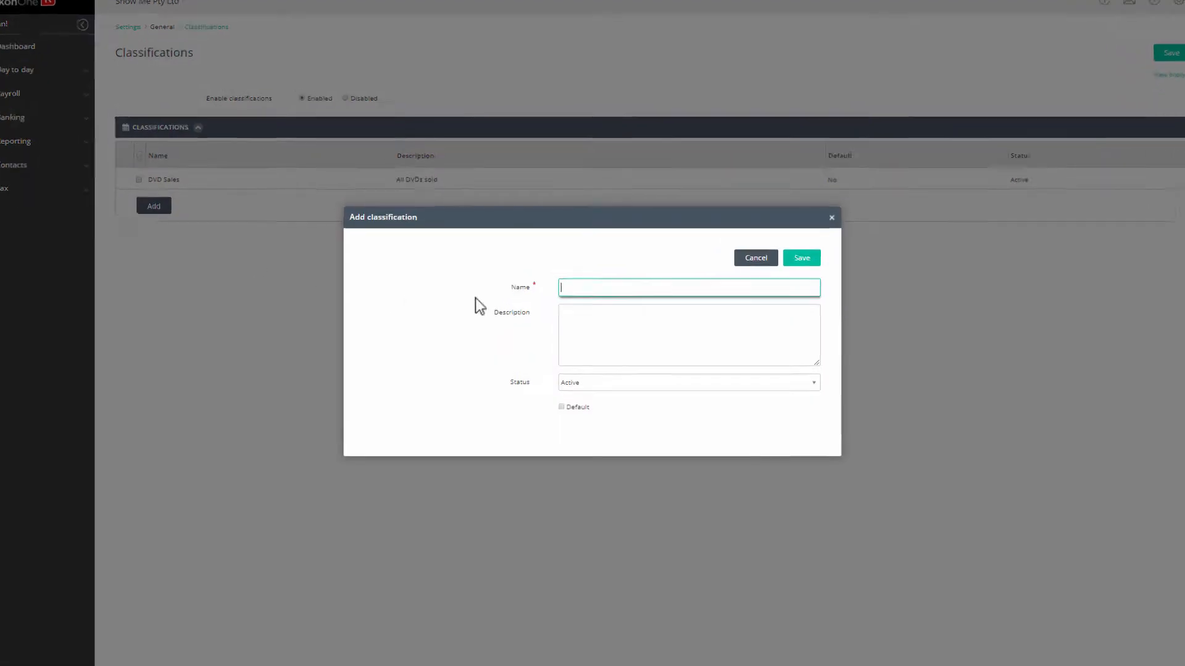
text(Bistro)
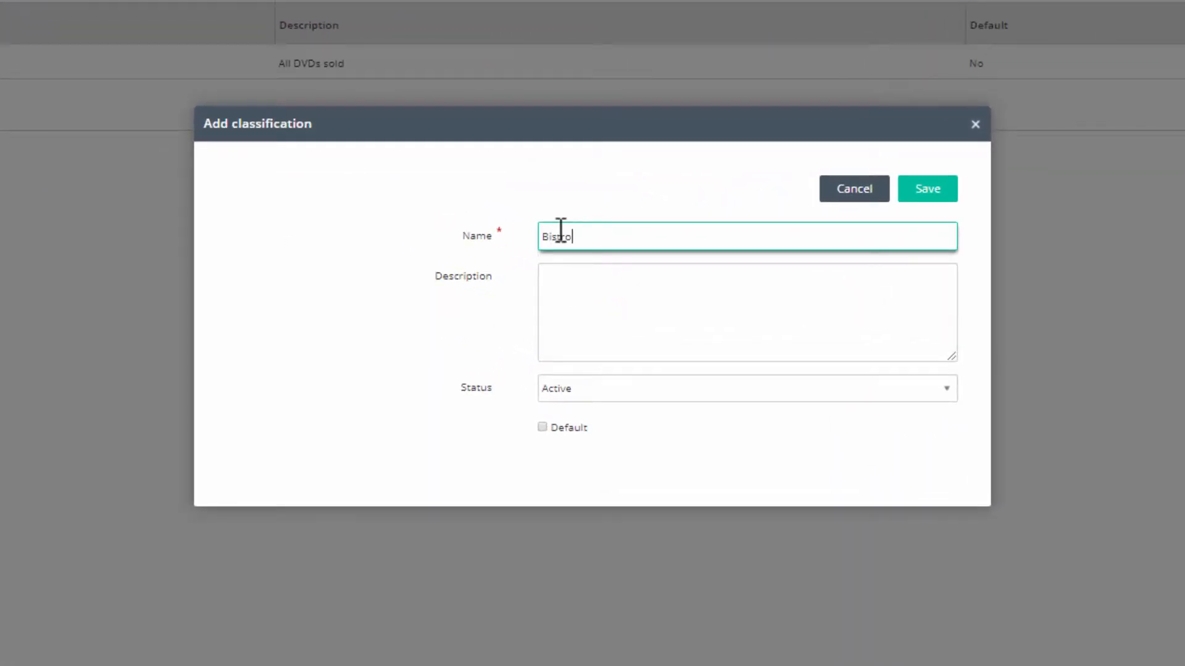
text(Restaurant sales)
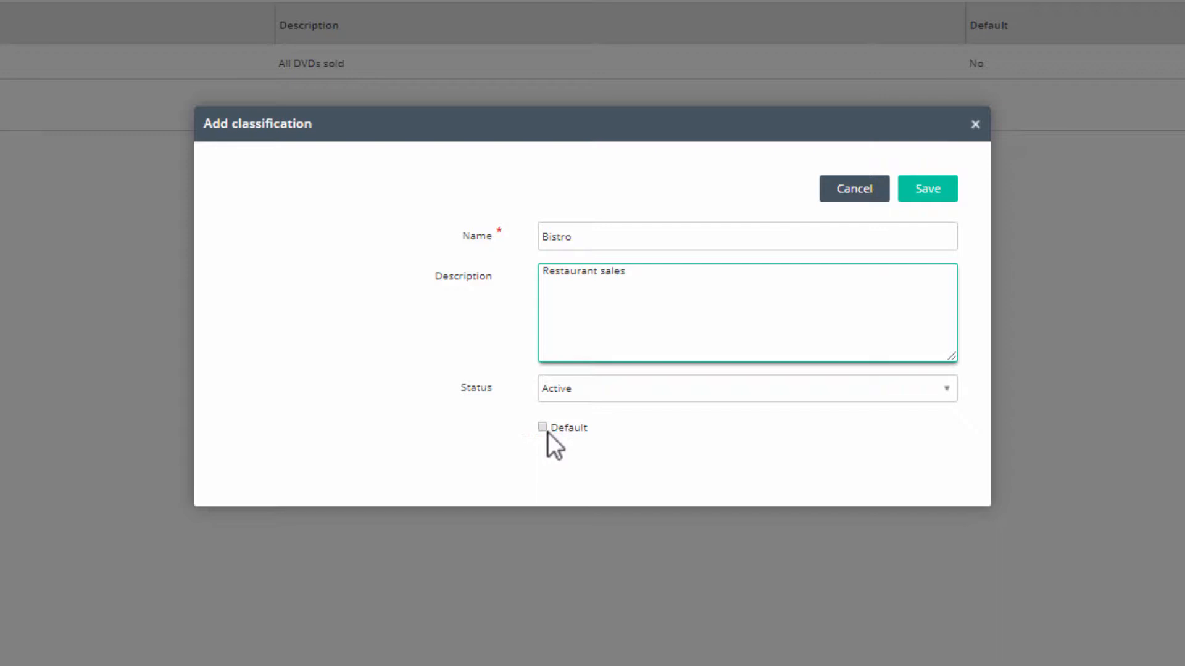
click(543, 427)
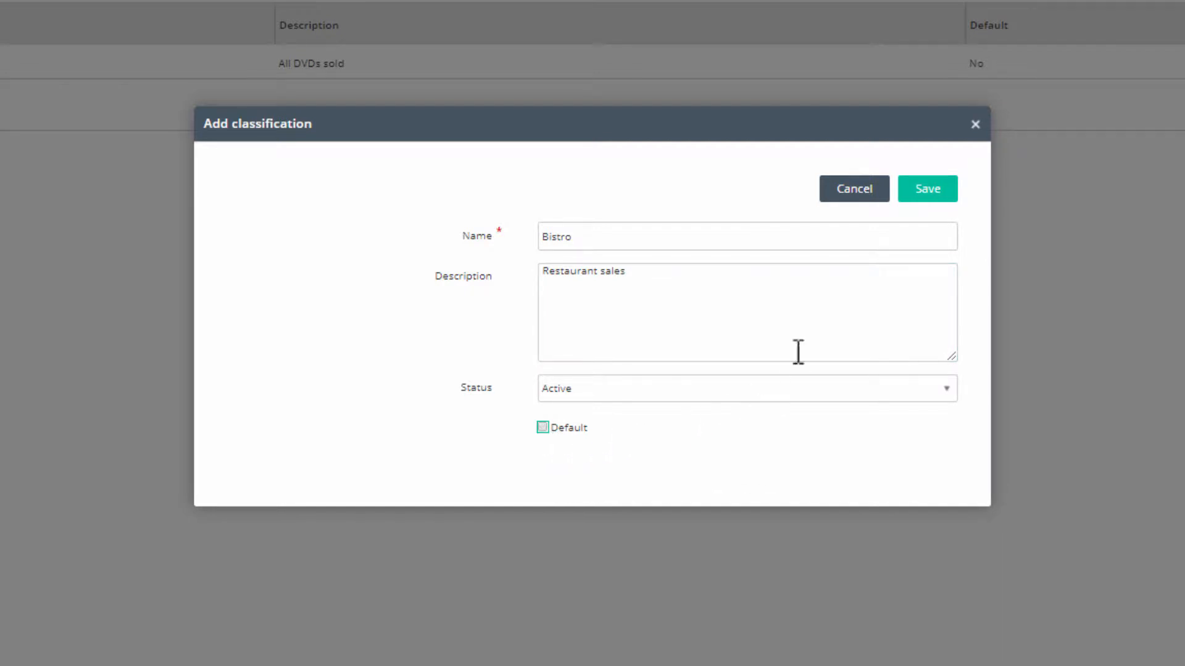
click(926, 188)
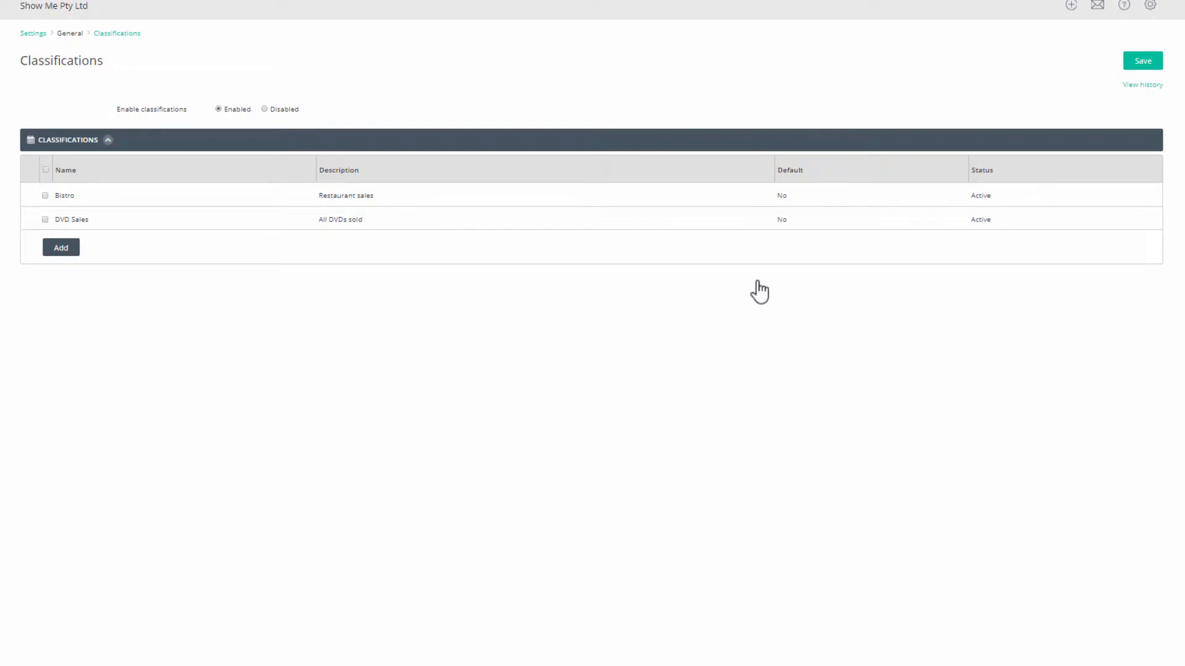
mouse_move(92, 201)
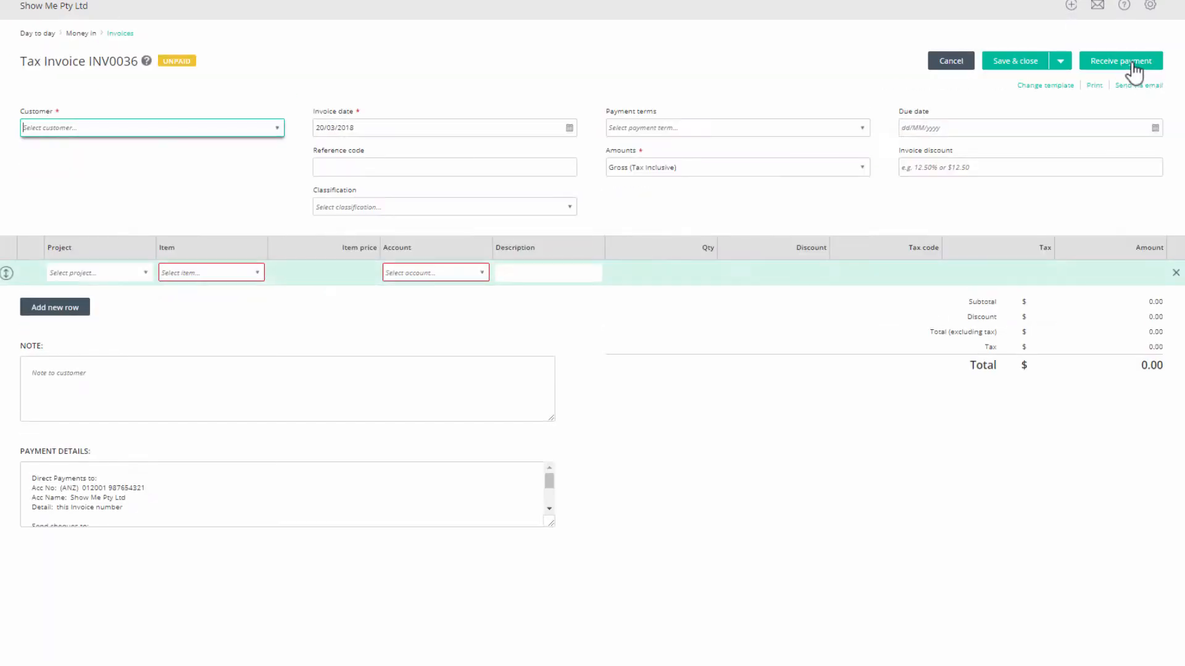
- Set the new invoice's customer to Fascinating Rhythms and classification to Bistro
click(152, 127)
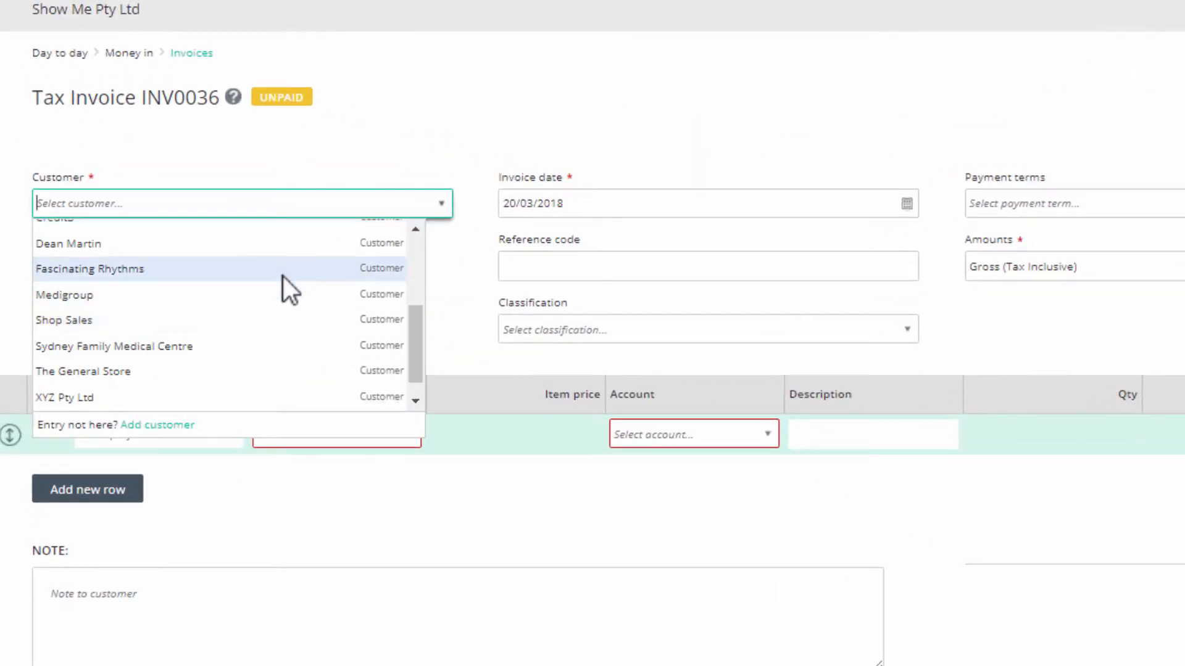
click(89, 269)
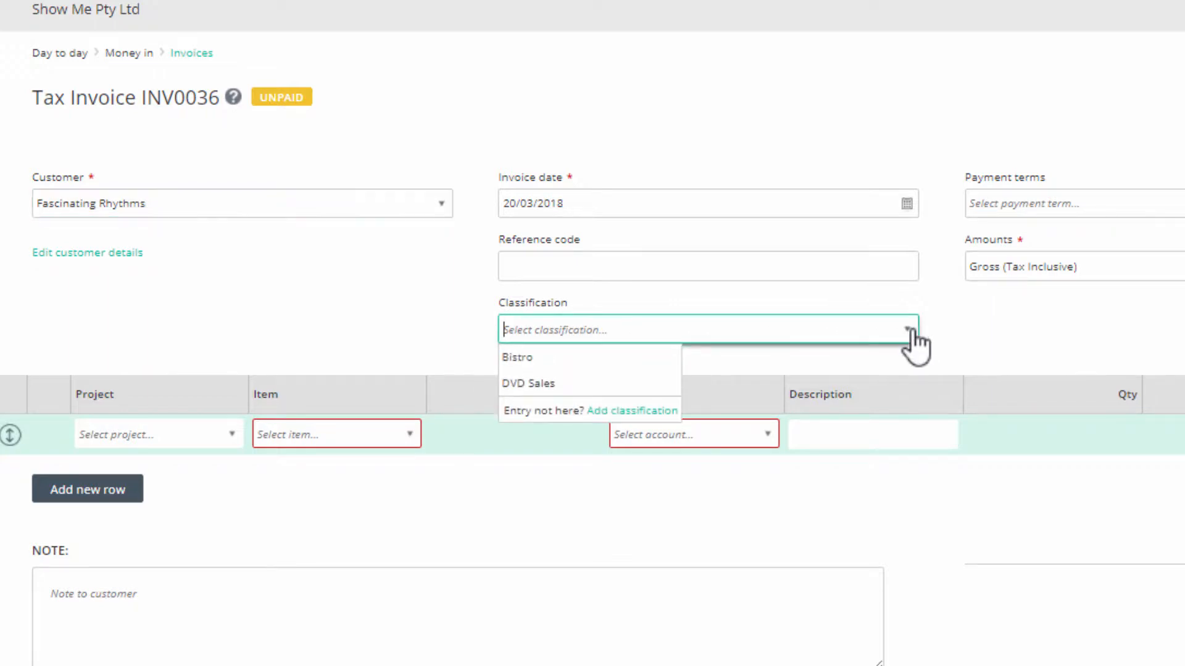
mouse_move(612, 366)
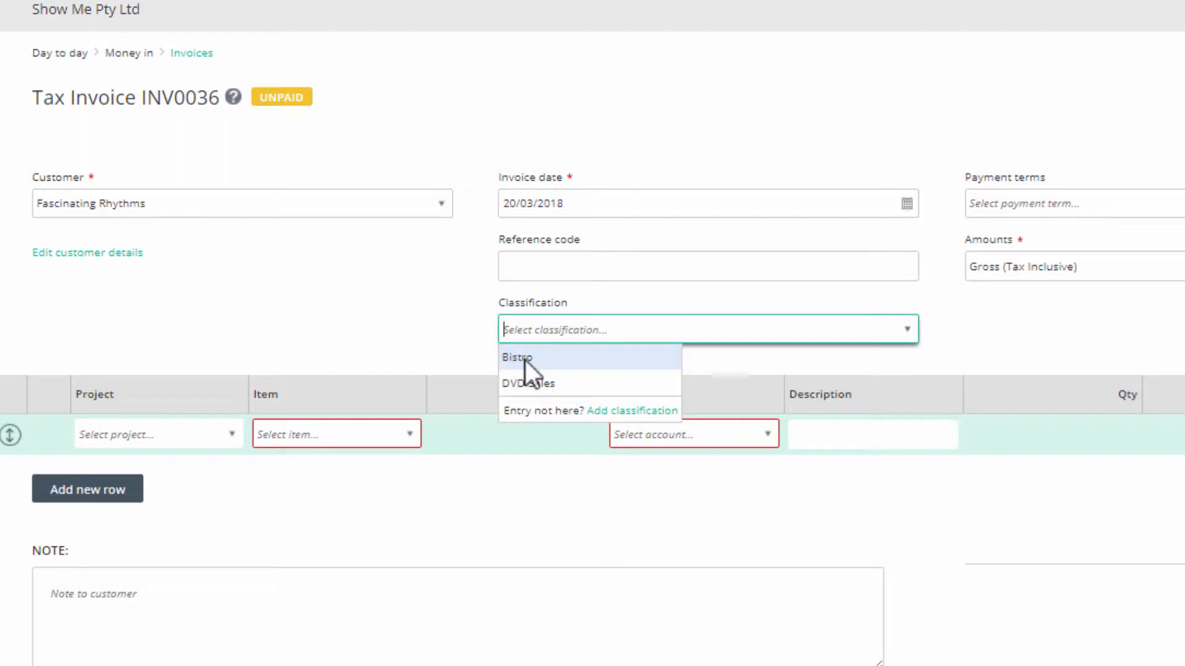
click(515, 358)
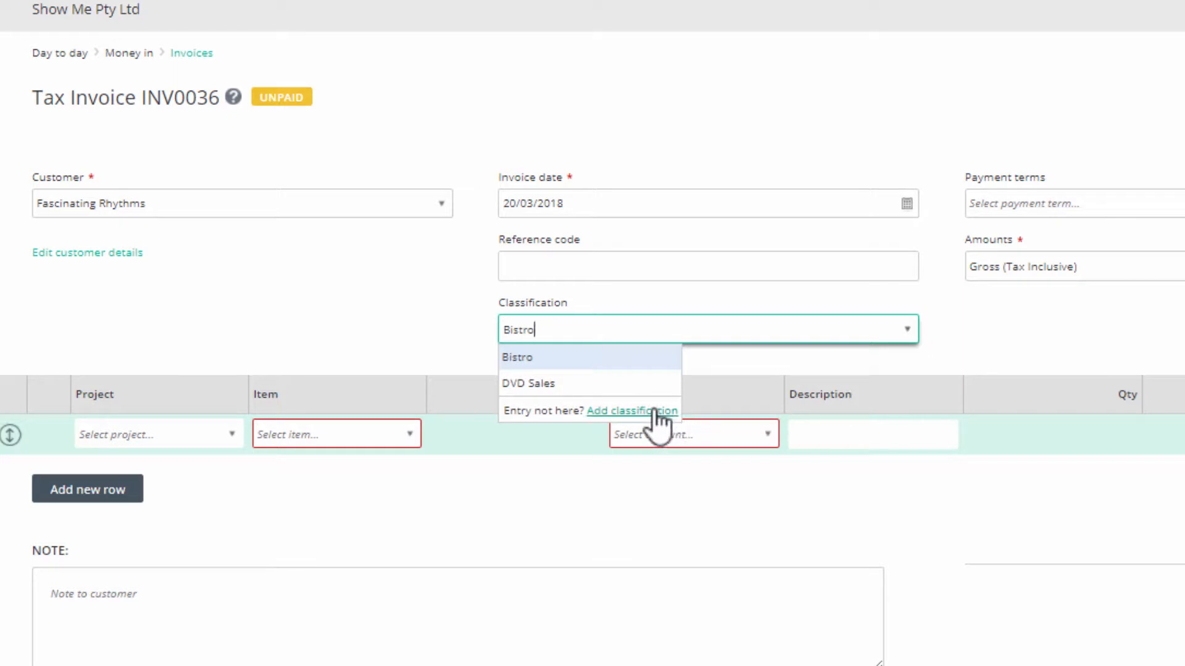
mouse_move(950, 356)
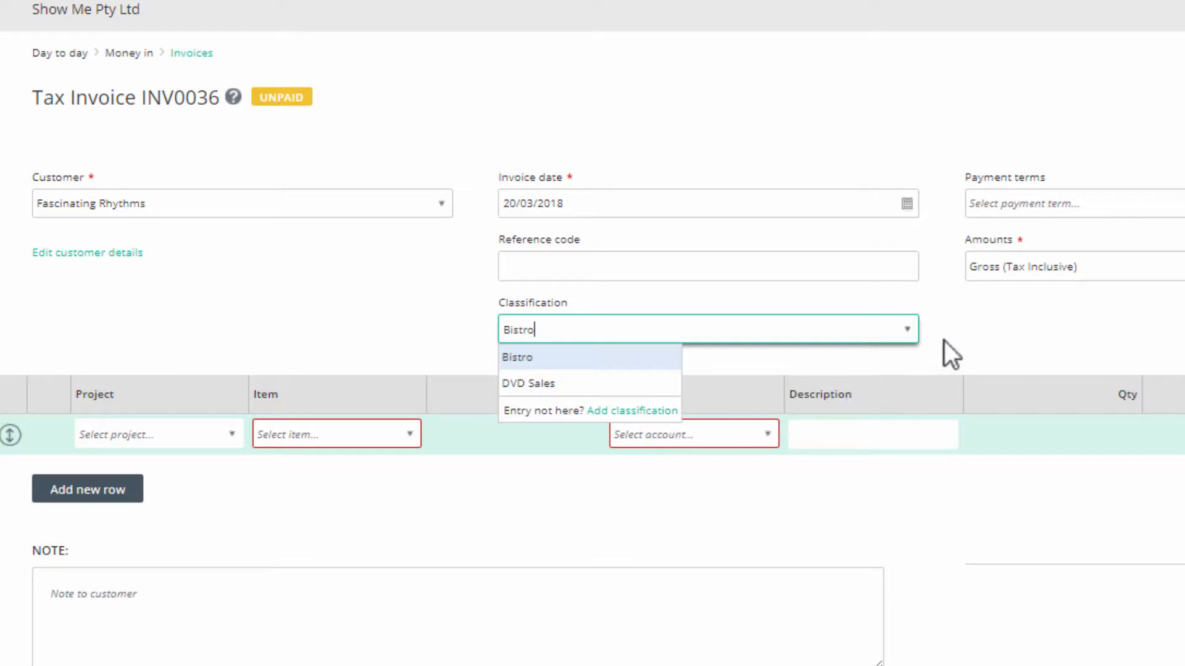
click(517, 357)
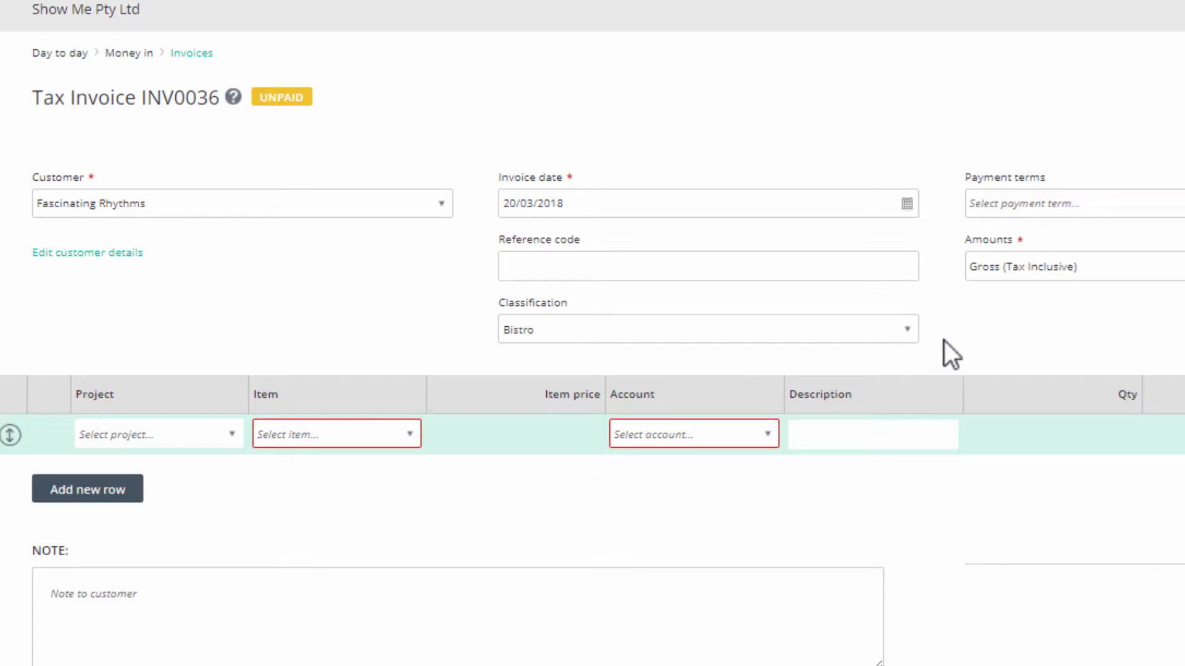
mouse_move(602, 243)
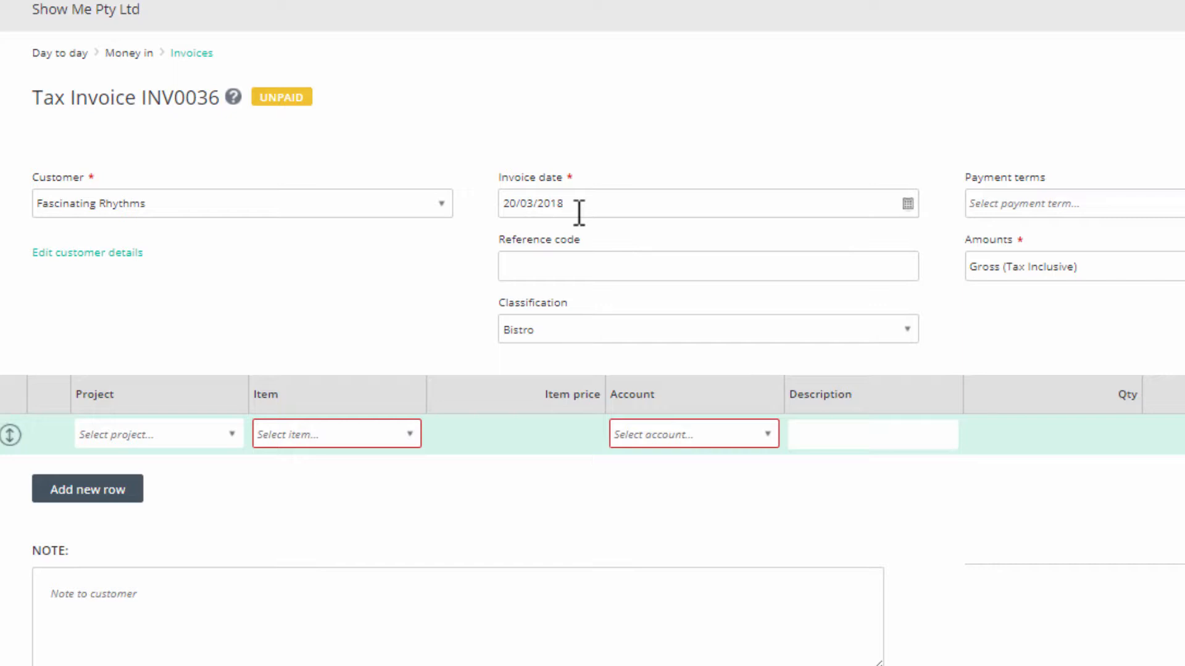
mouse_move(417, 446)
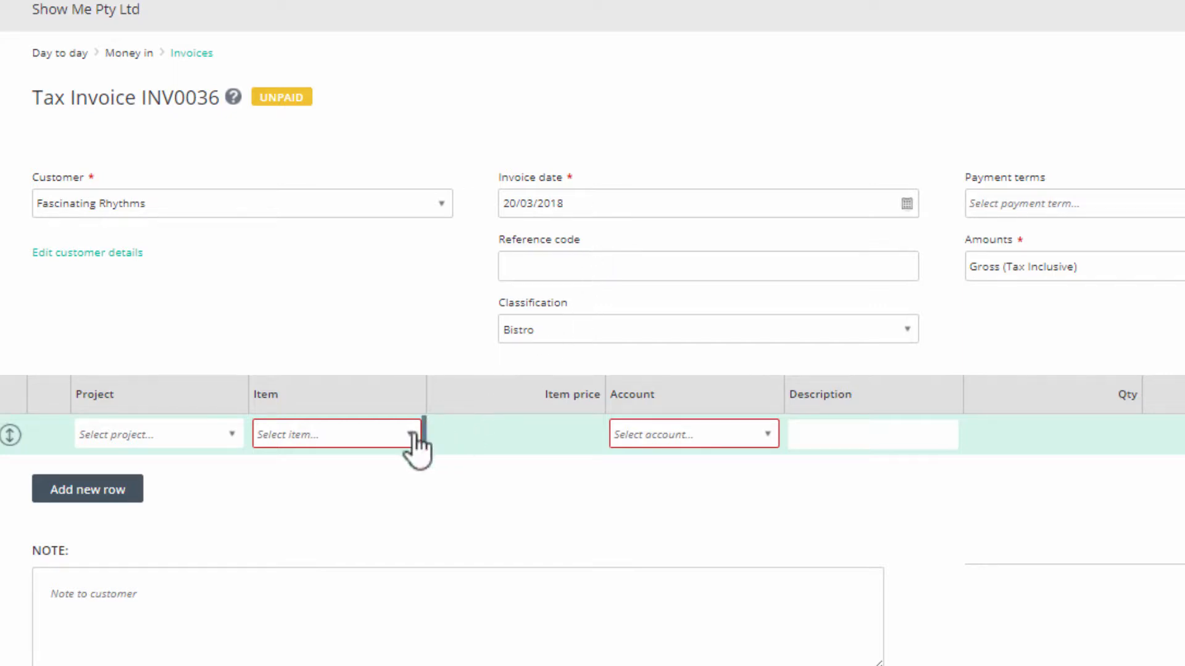
- Add the Chvches -DVD item and save the invoice to receive payment
click(334, 434)
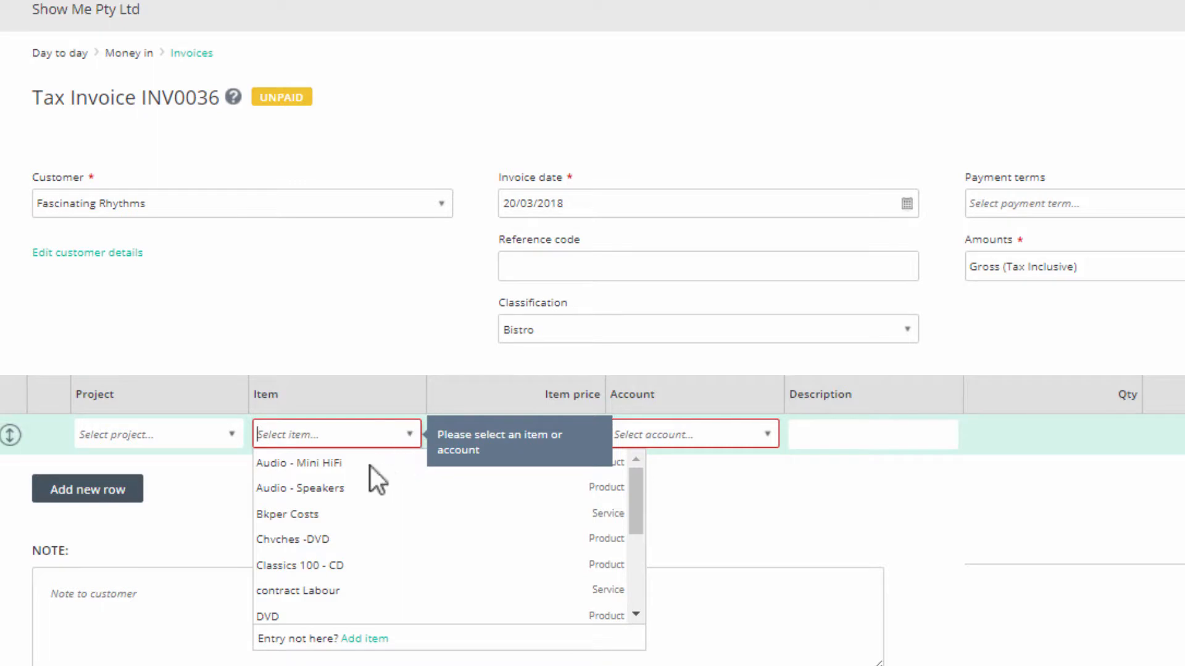
click(293, 539)
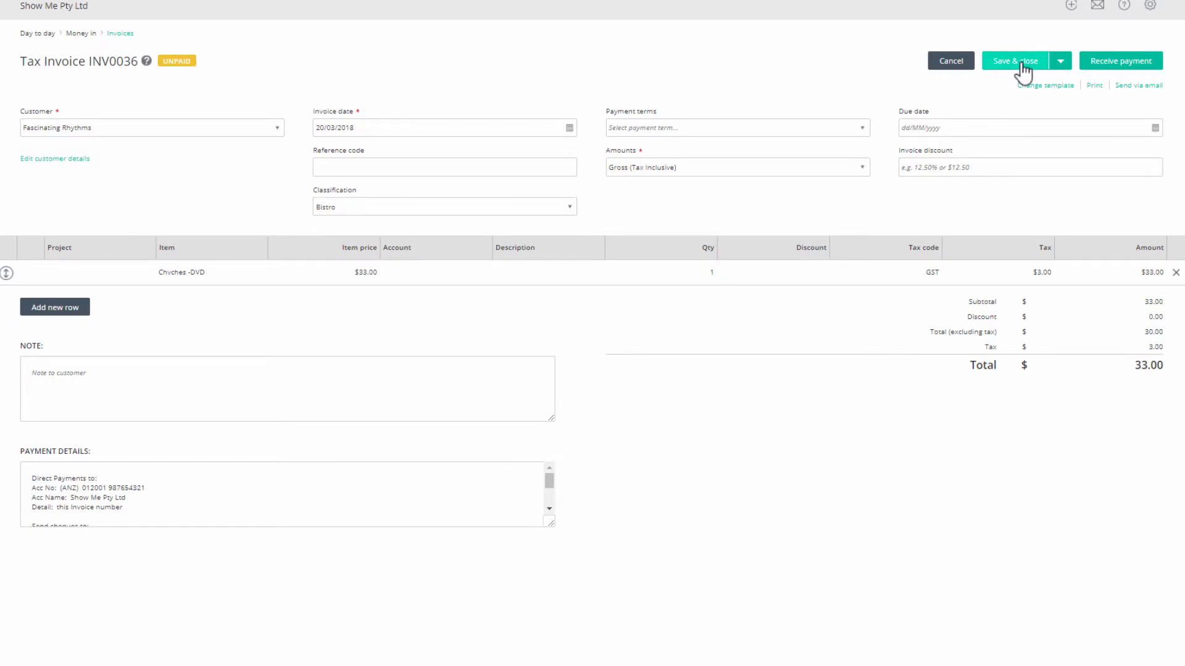
click(1121, 60)
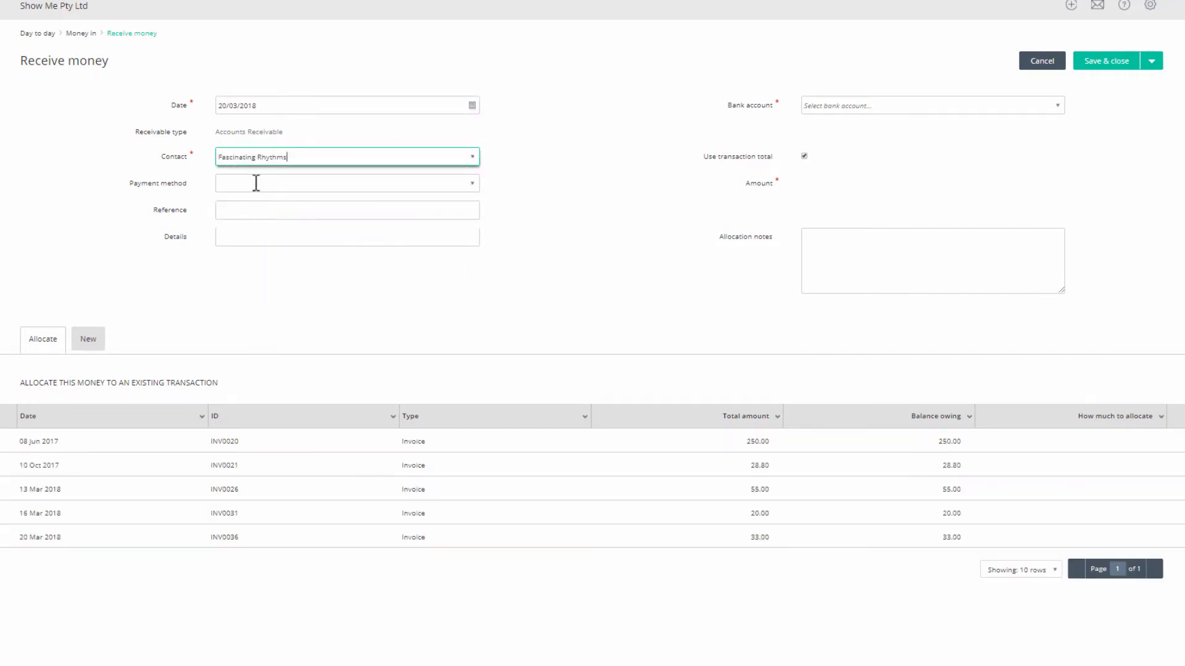
- Deposit the payment into NAB Everyday as a new transaction classified Bistro
click(932, 105)
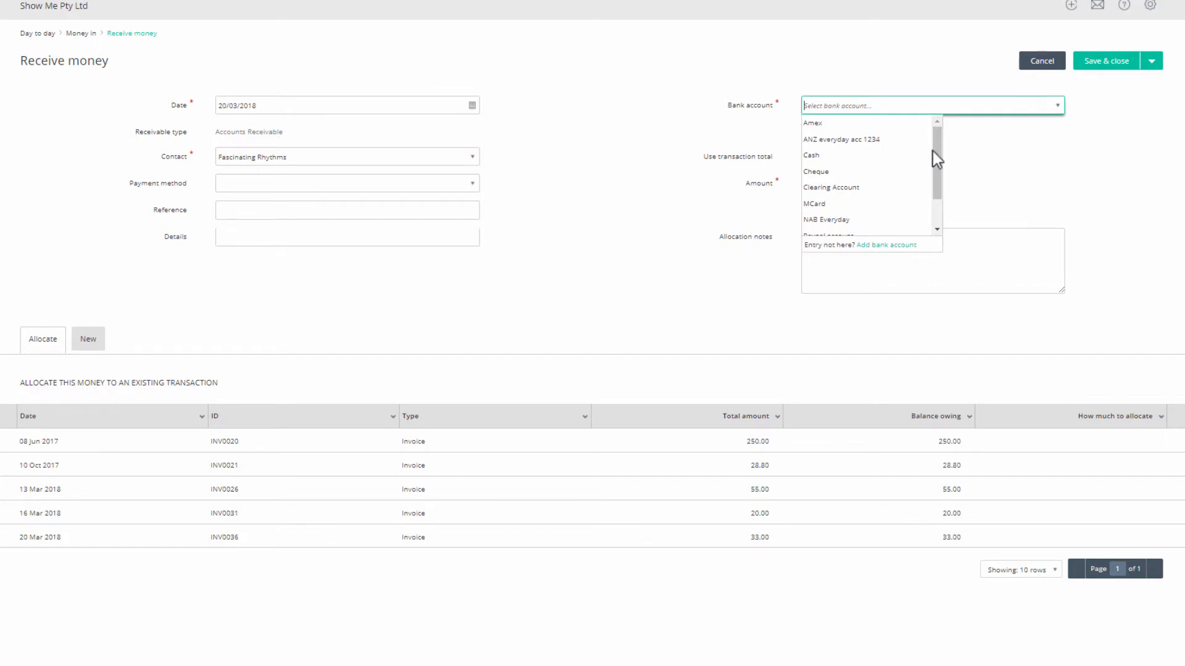
click(826, 219)
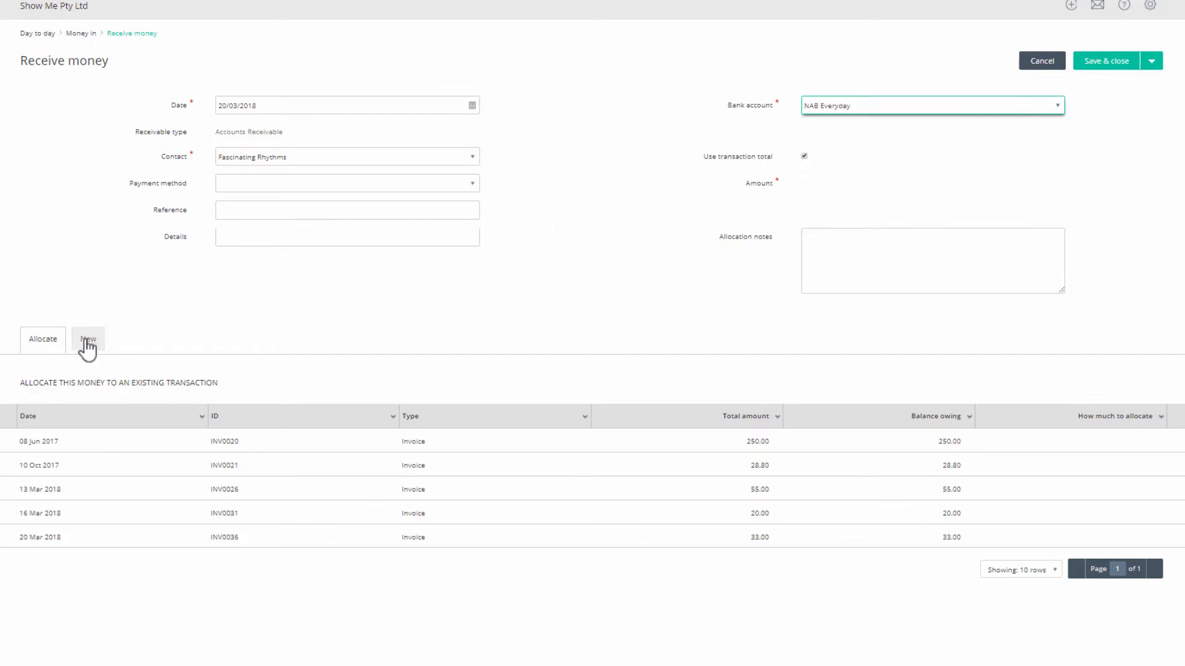
click(88, 339)
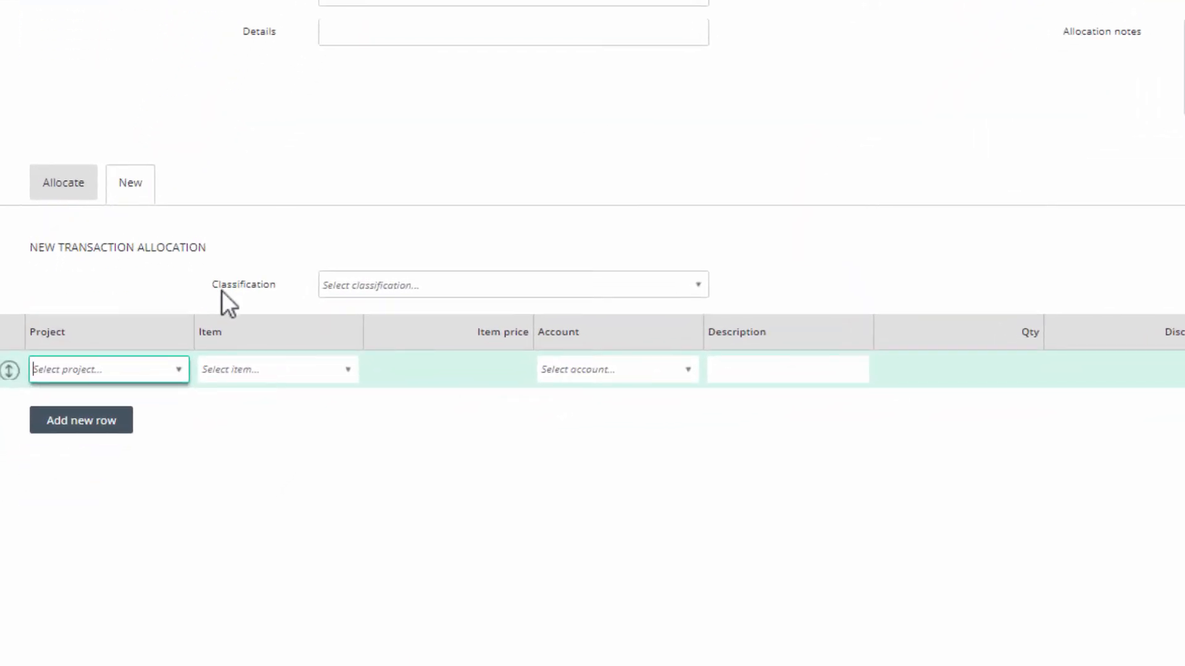
text(Bistro)
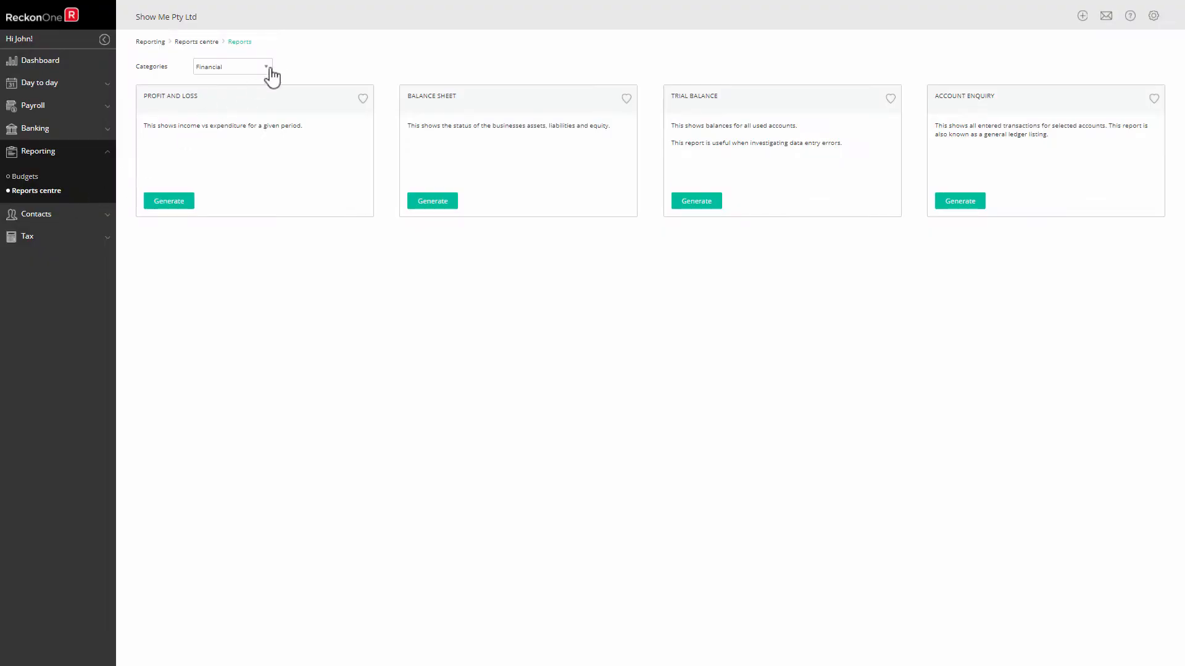
- Generate the Customer Transactions report from the Customers report category
click(232, 67)
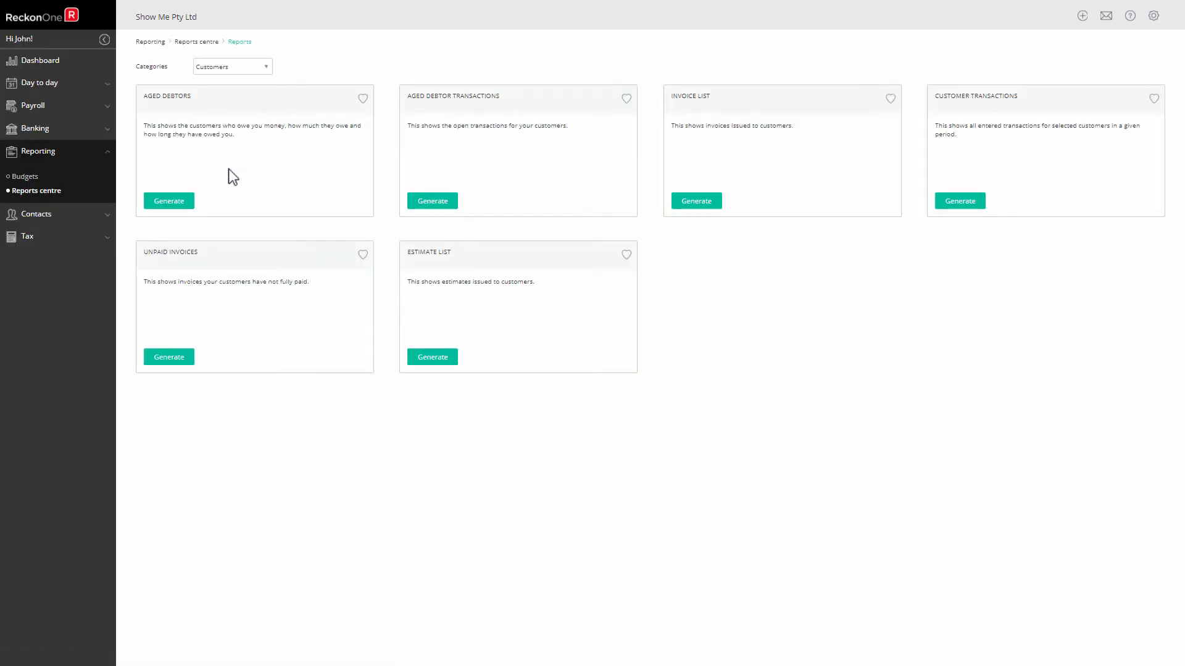
click(960, 201)
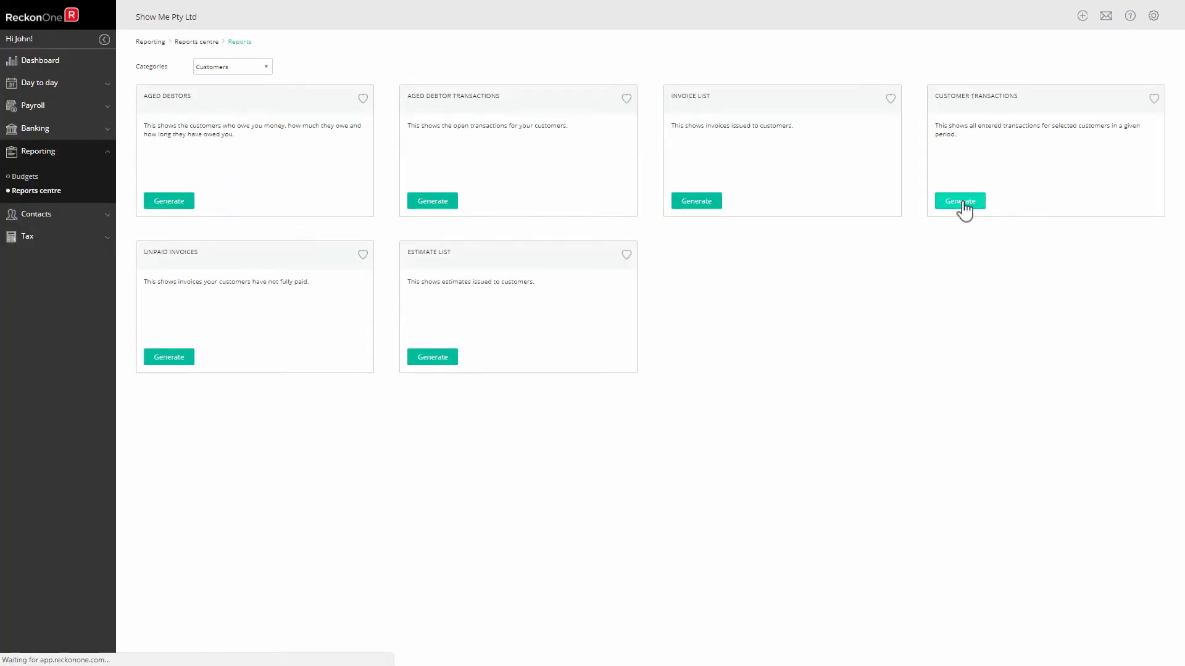
click(959, 201)
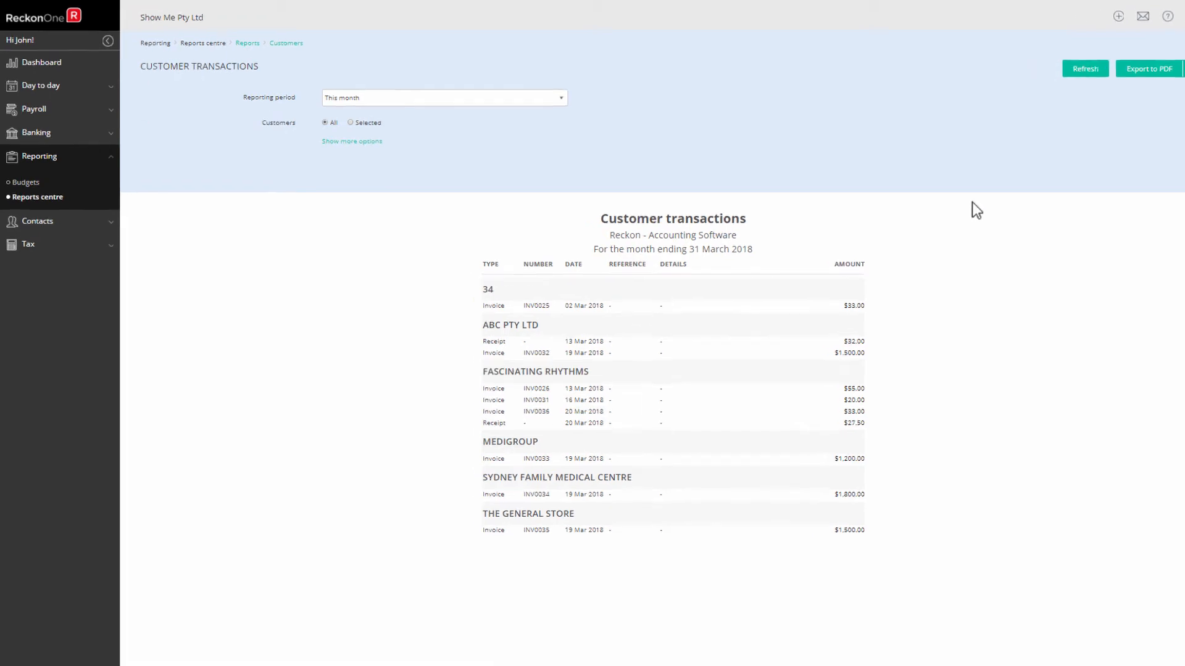
- Add a Classification column, filter to the Bistro classification, and refresh the report
click(351, 141)
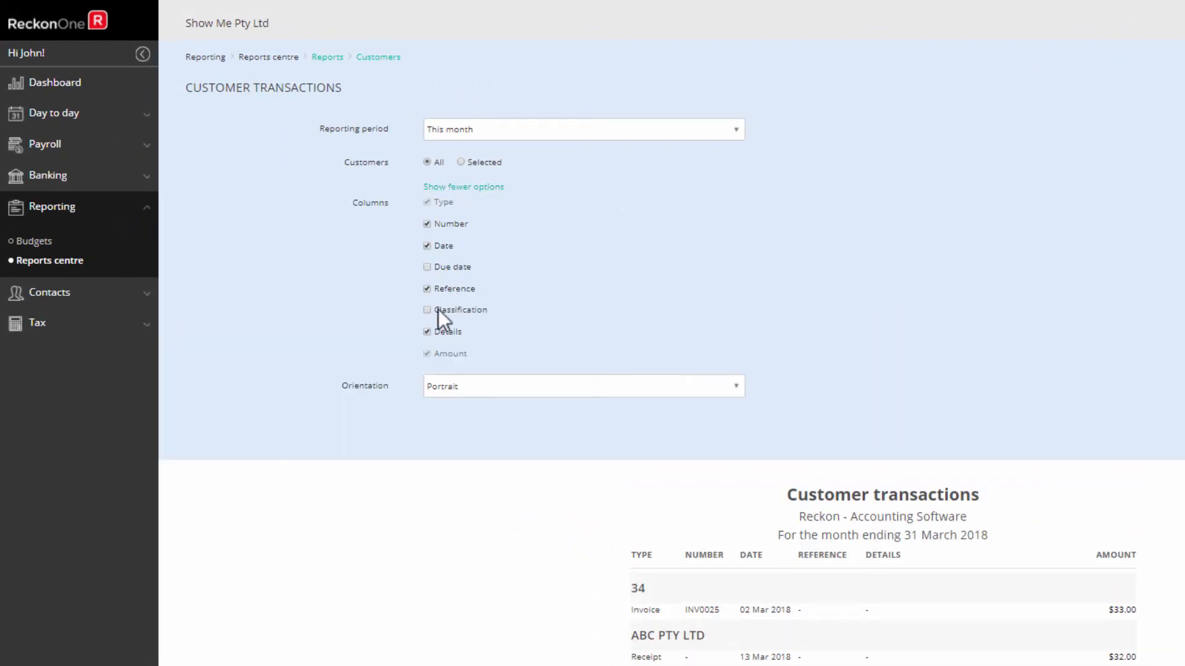
click(427, 310)
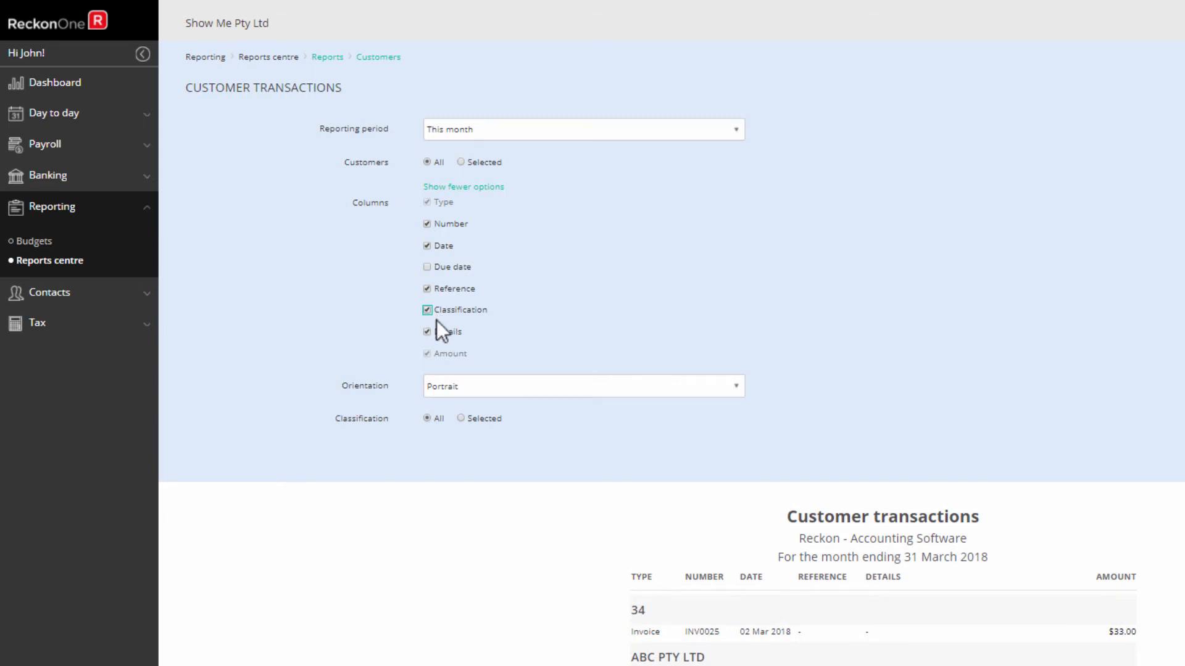
click(461, 418)
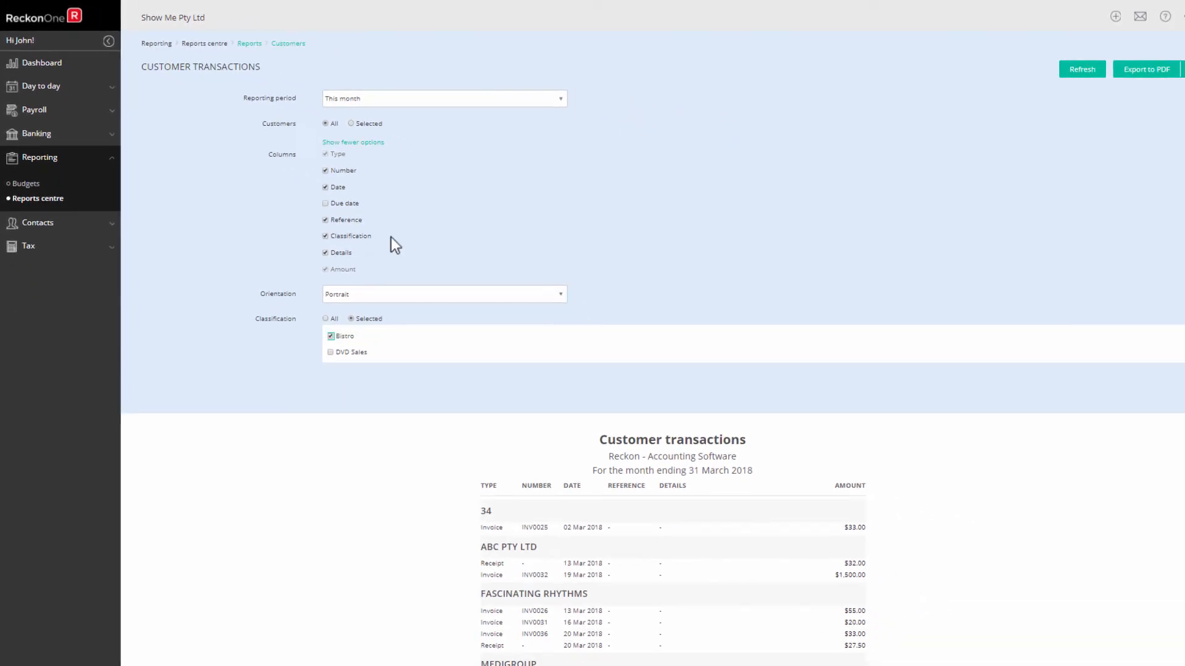
click(1049, 67)
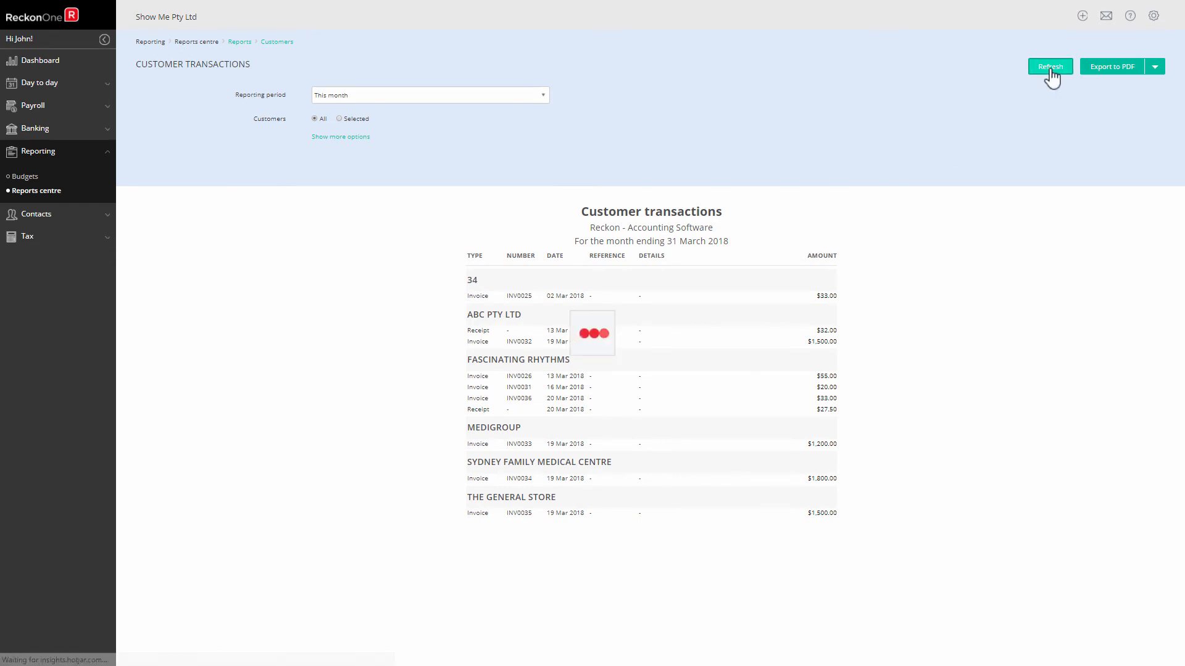
click(1049, 67)
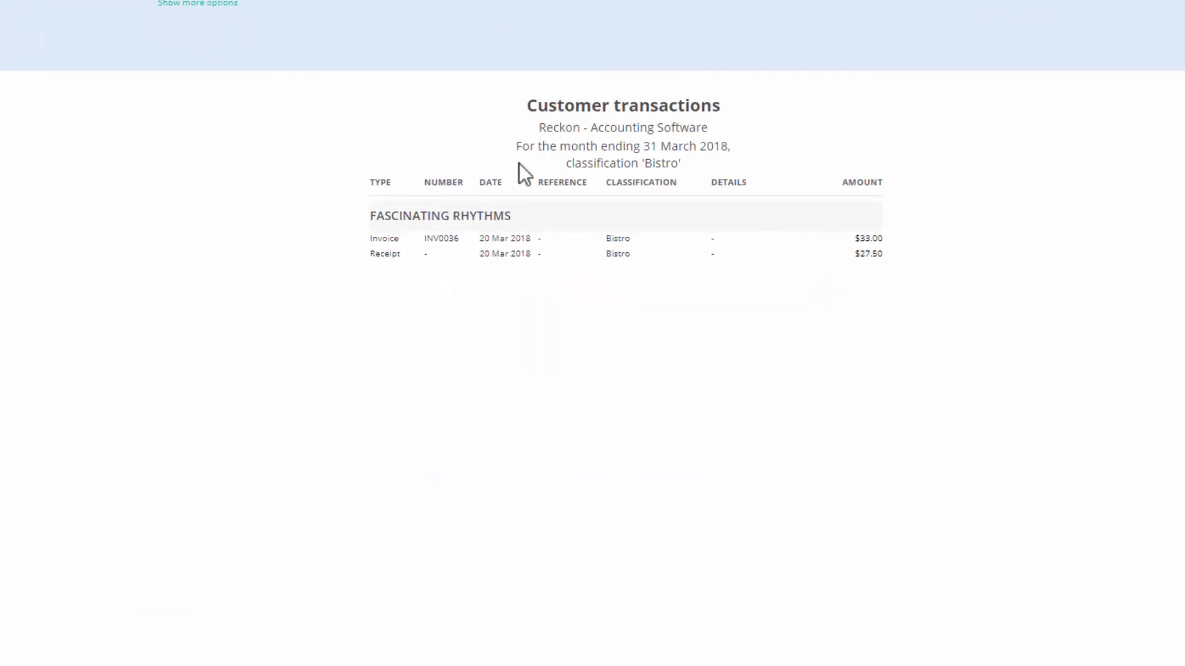